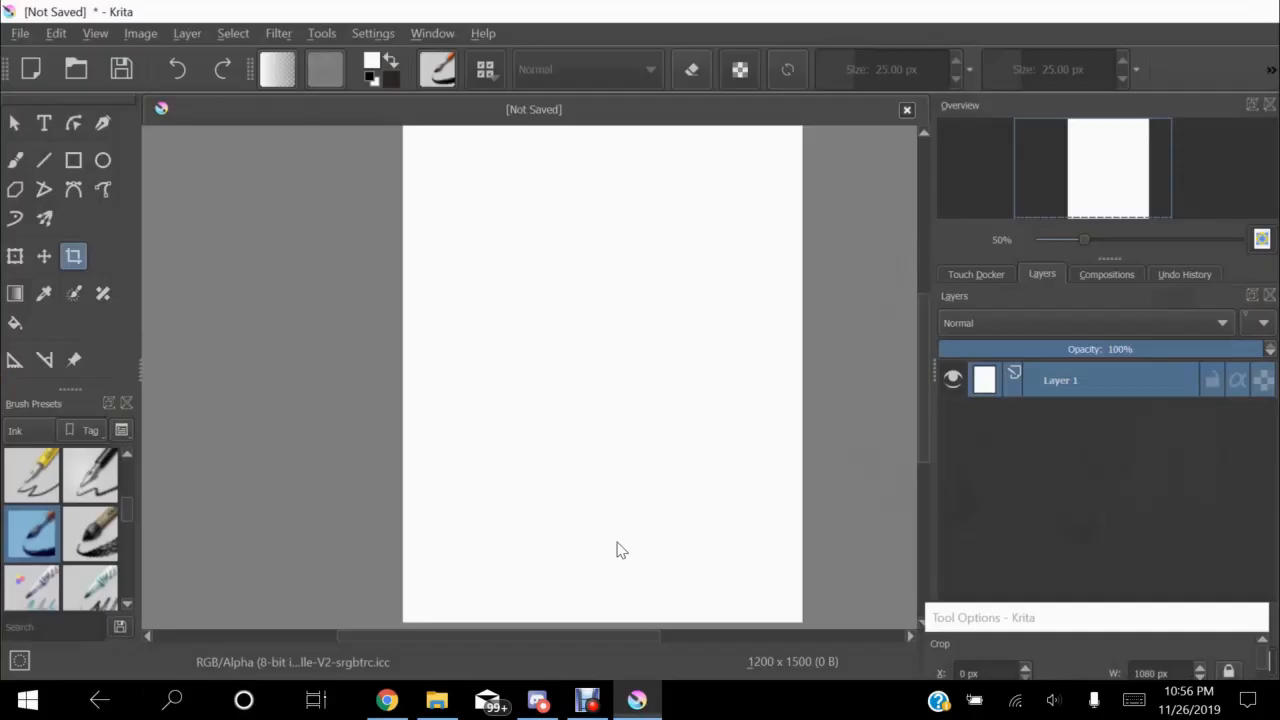
Step: Pick an Ink brush preset to sketch on Layer 1 of the 1200x1500 canvas
left_click(15, 160)
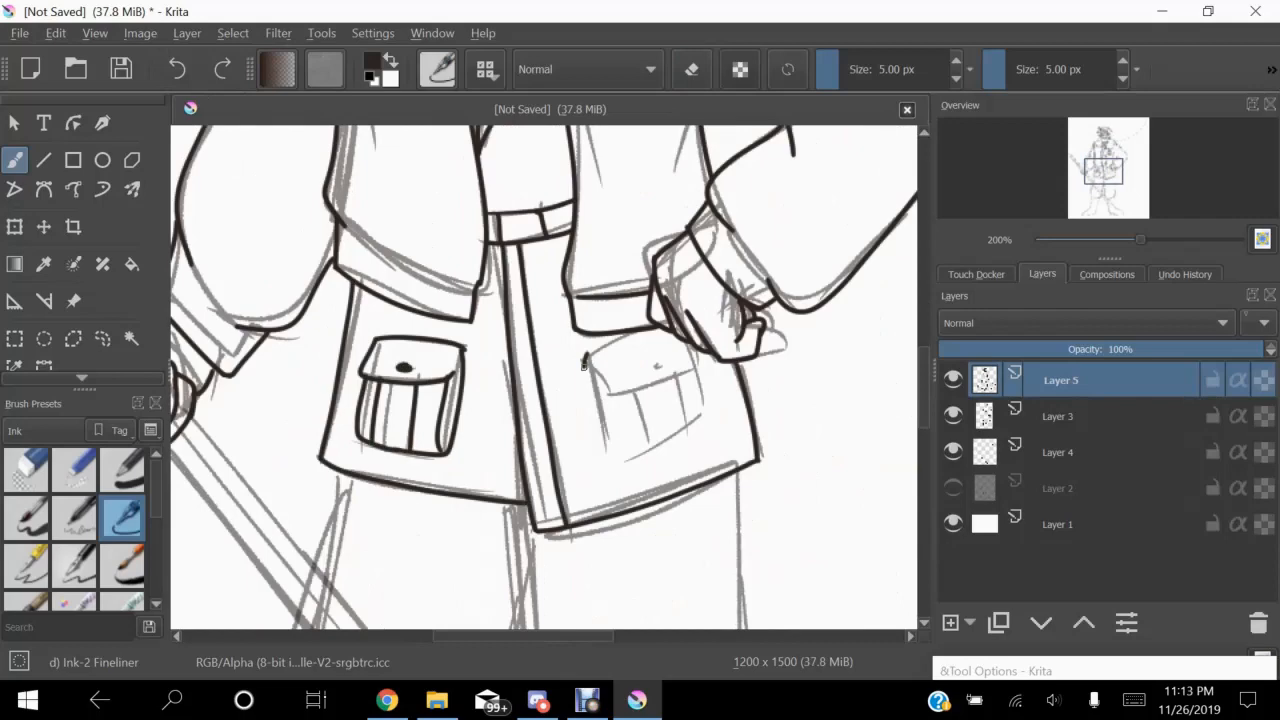
Step: Zoom the view in while inking the jacket, pockets and hand outlines
scroll("down", 3)
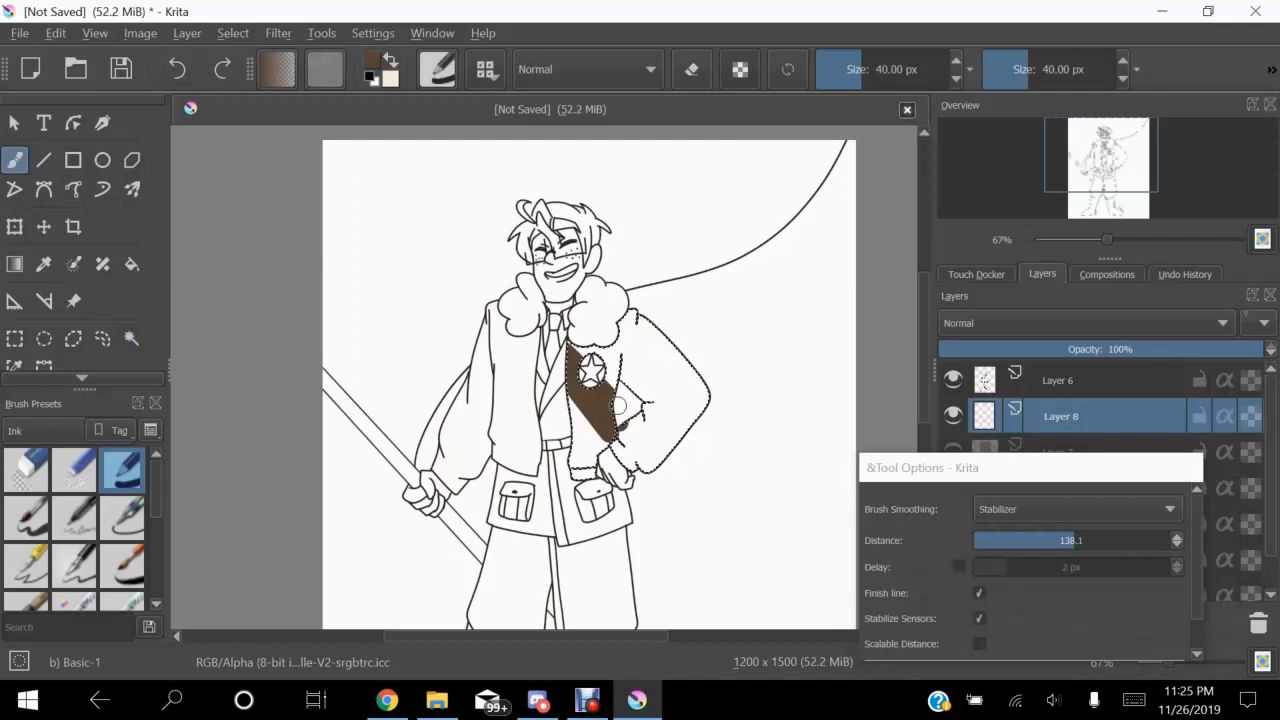
Step: Finish the line art and paint flat brown on the jacket with Basic-1
left_click(131, 338)
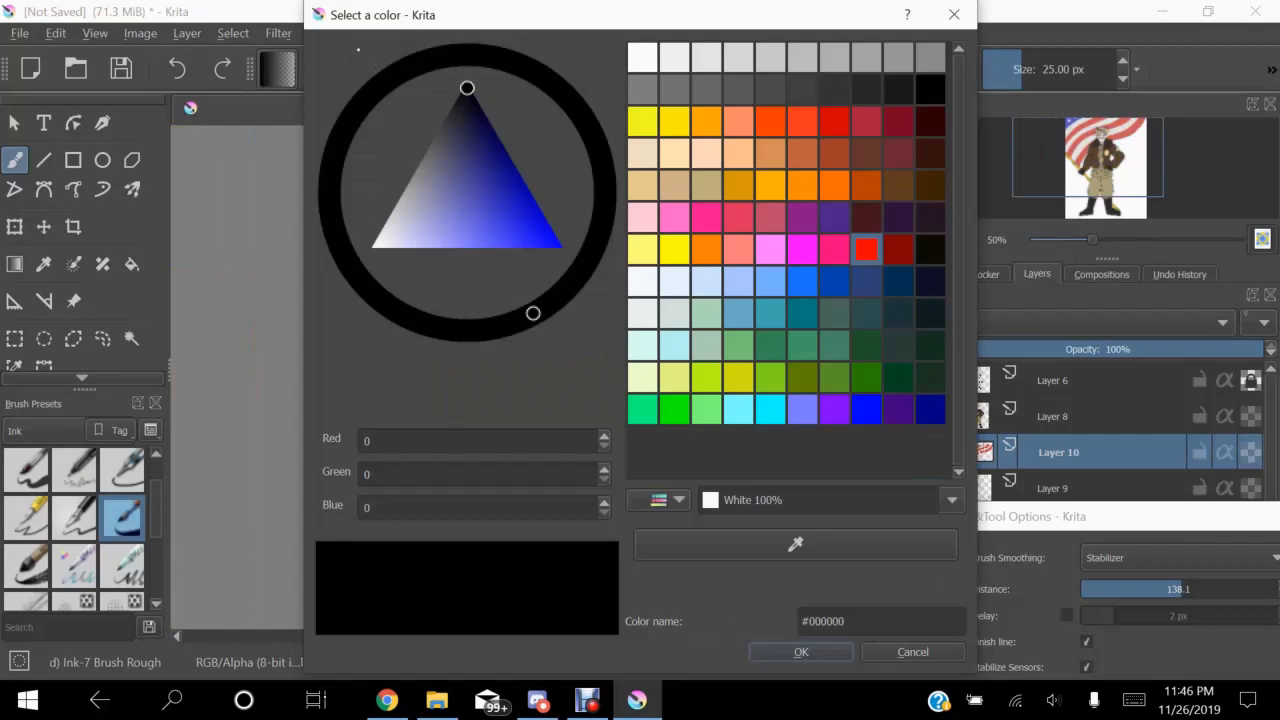
Step: Pick colours in the color selector for the uniform and striped flag
left_click(800, 651)
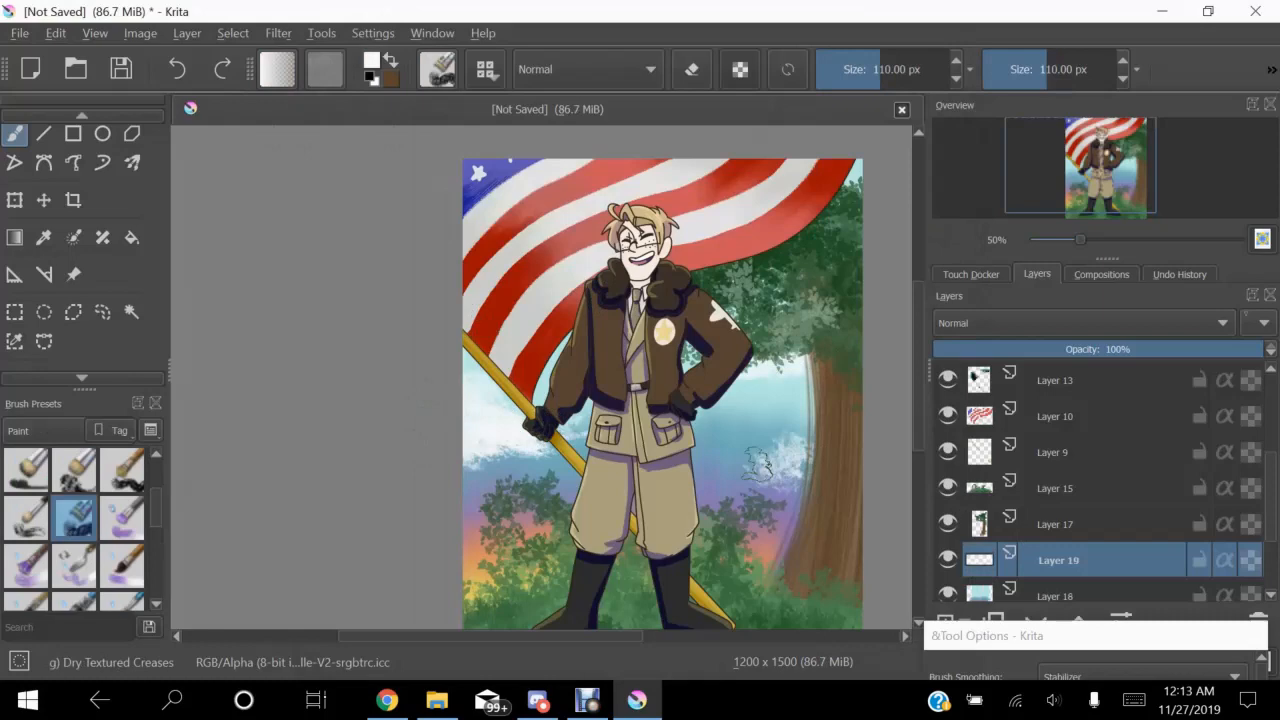
Step: Paint the tree, sky, horizon and bushes with textured Paint presets
left_click(370, 62)
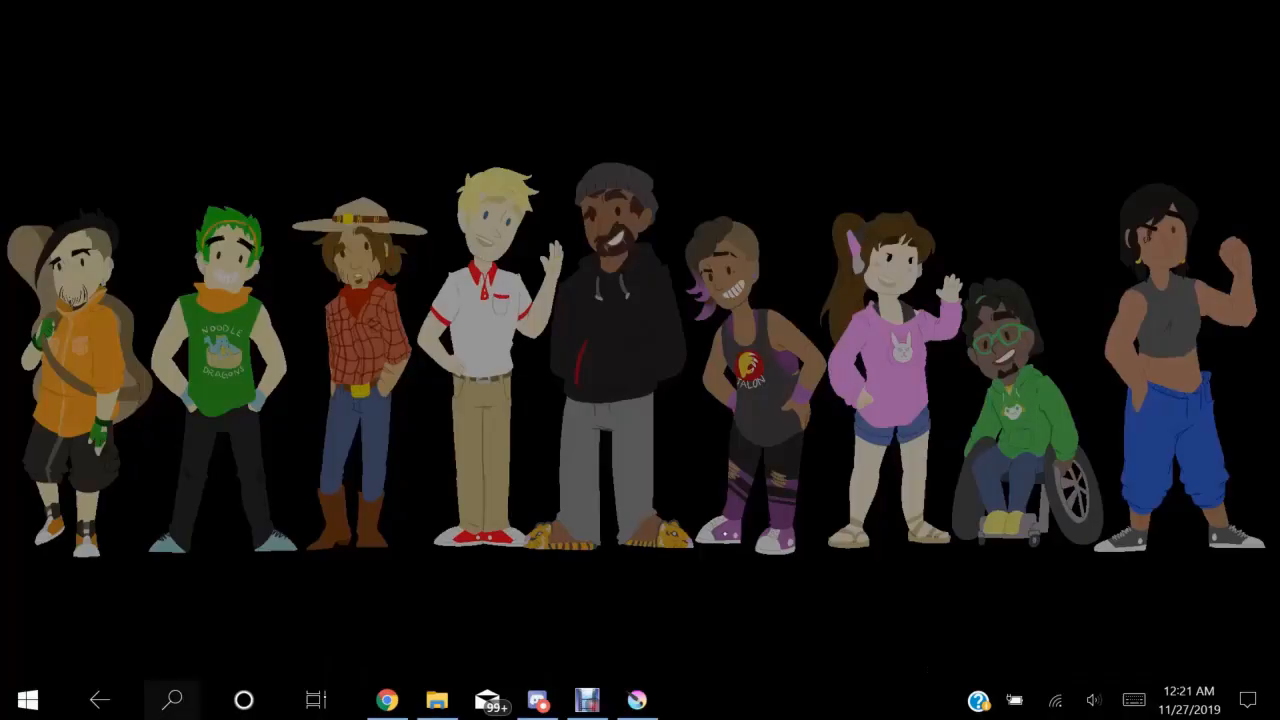
left_click(636, 699)
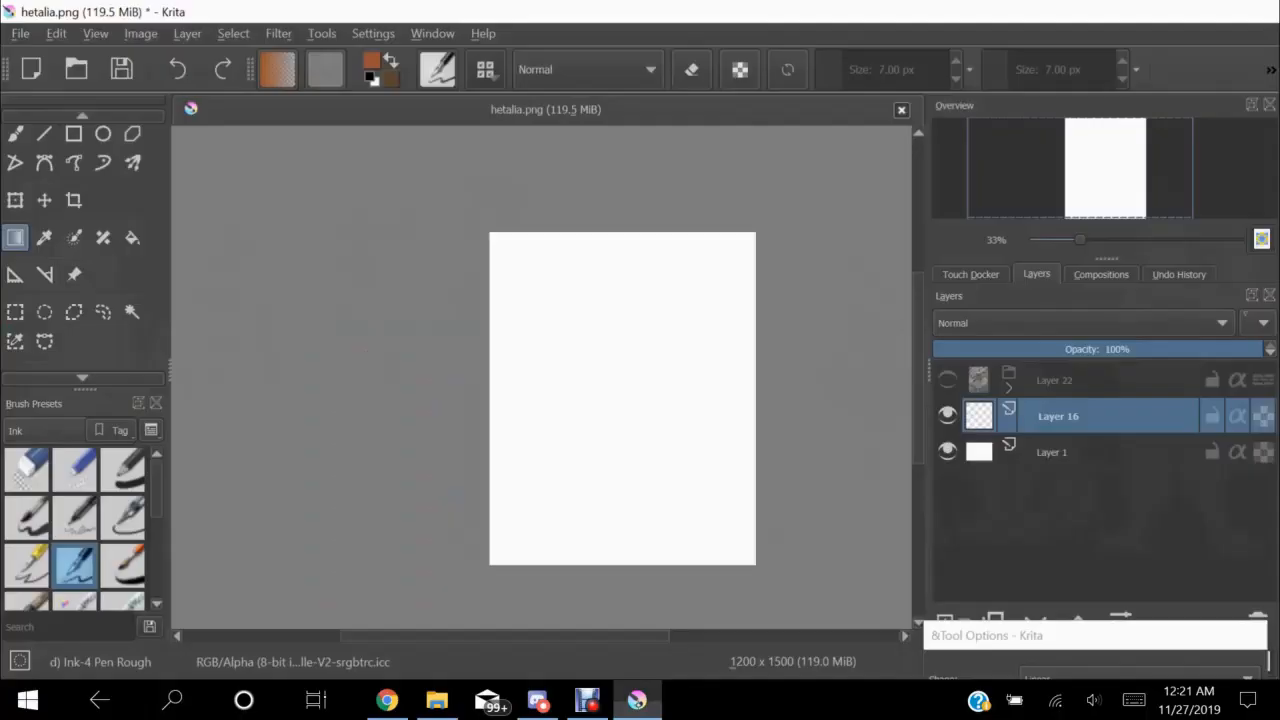
Step: Sketch the bust of America in a blue jacket holding a rifle
left_click_drag(520, 330, 700, 550)
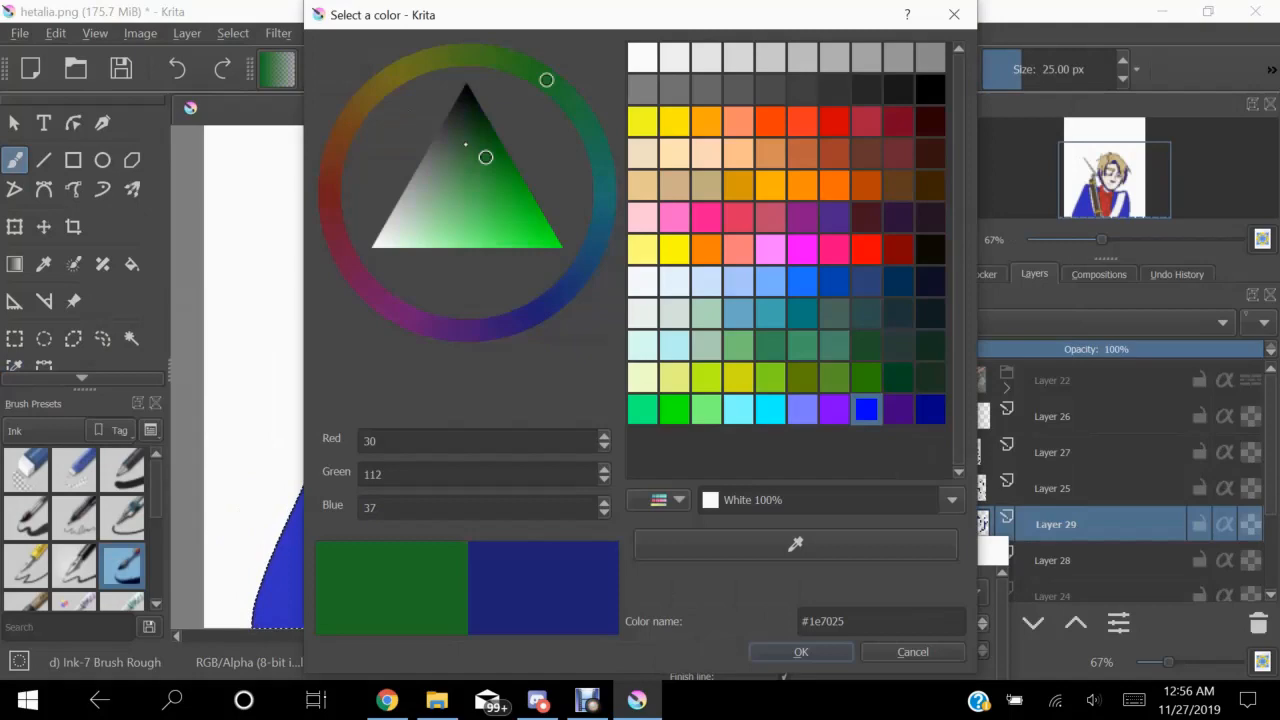
Step: Add a blue-to-peach gradient background and shade the bust with Texture brushes
left_click(801, 651)
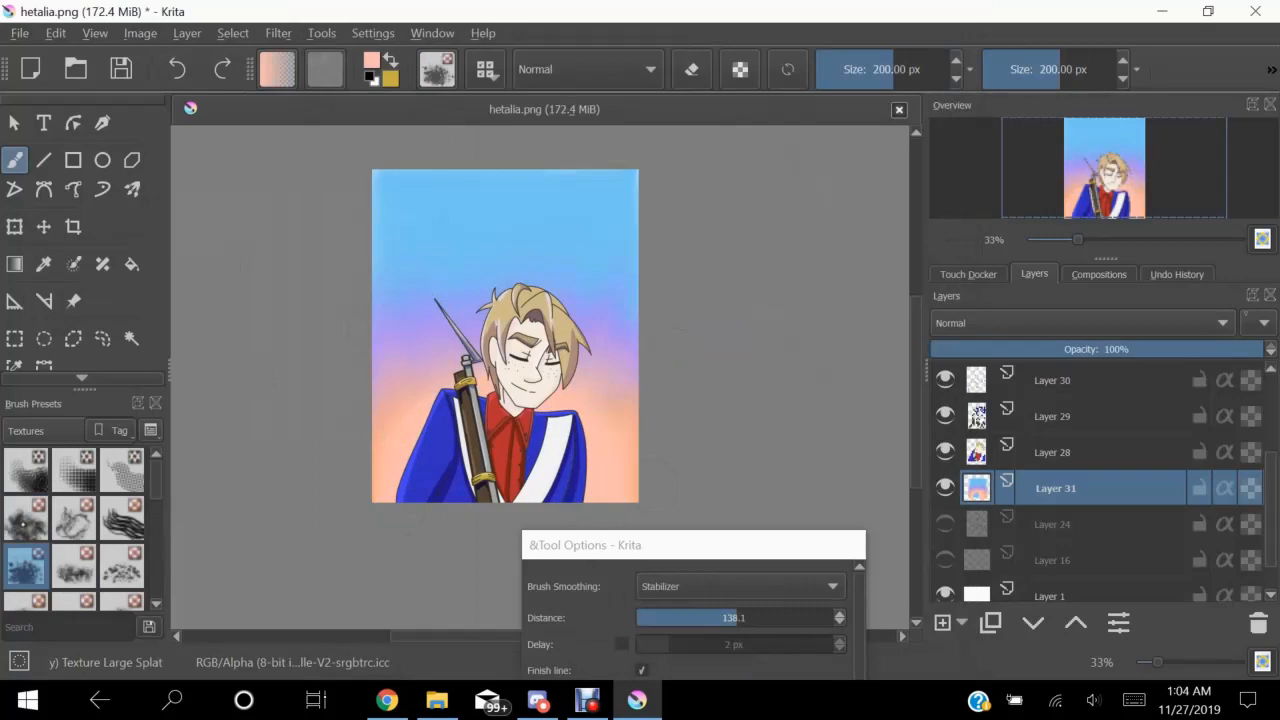
Step: Hide the bust layers and sketch a head circle with crosshair guidelines
left_click(1080, 322)
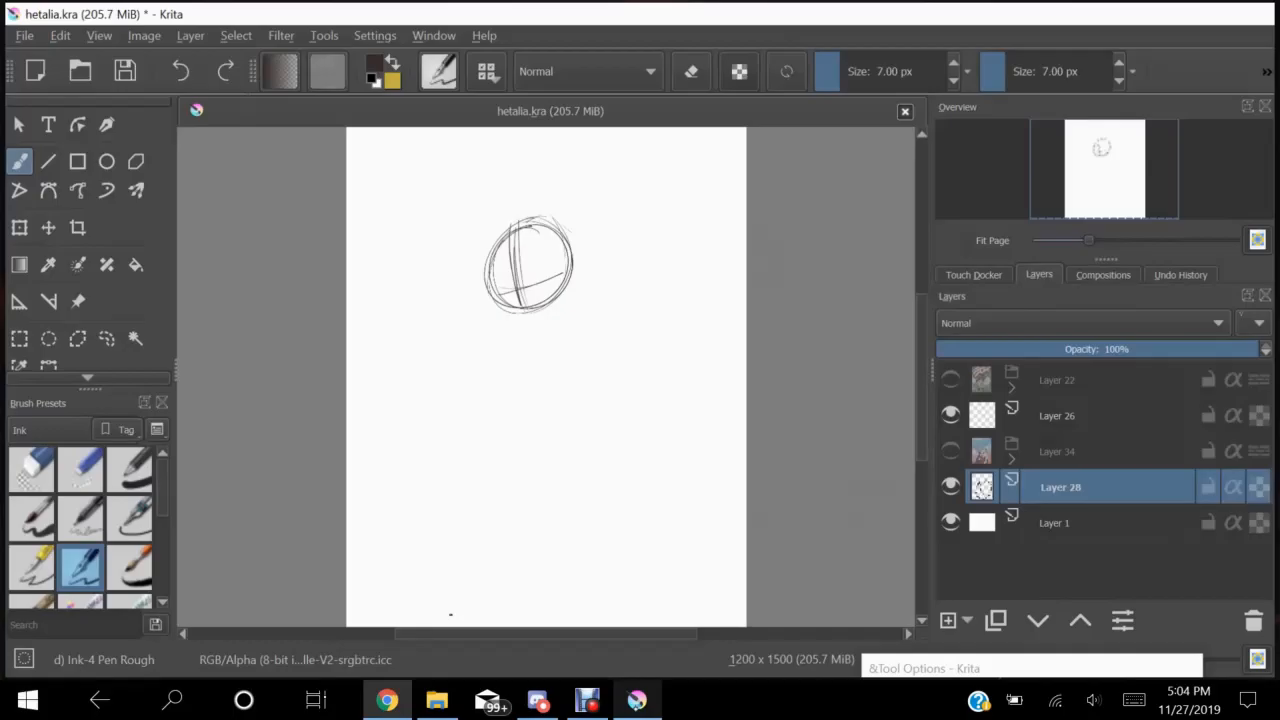
Step: Ink with Ink-4 Pen Rough and fill skin, blond hair, blue eyes and mouth
left_click_drag(545, 310, 575, 440)
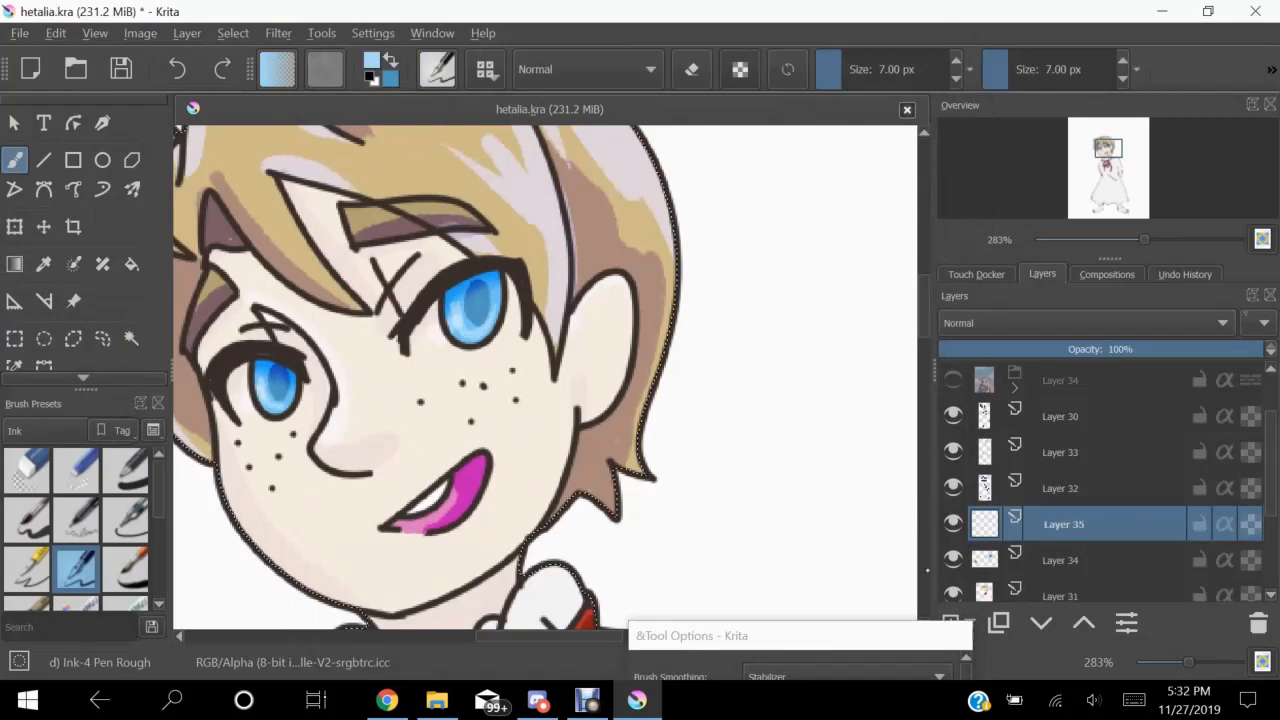
Step: Toggle off the drawing group's visibility and select an empty layer above Layer 1
left_click(1063, 452)
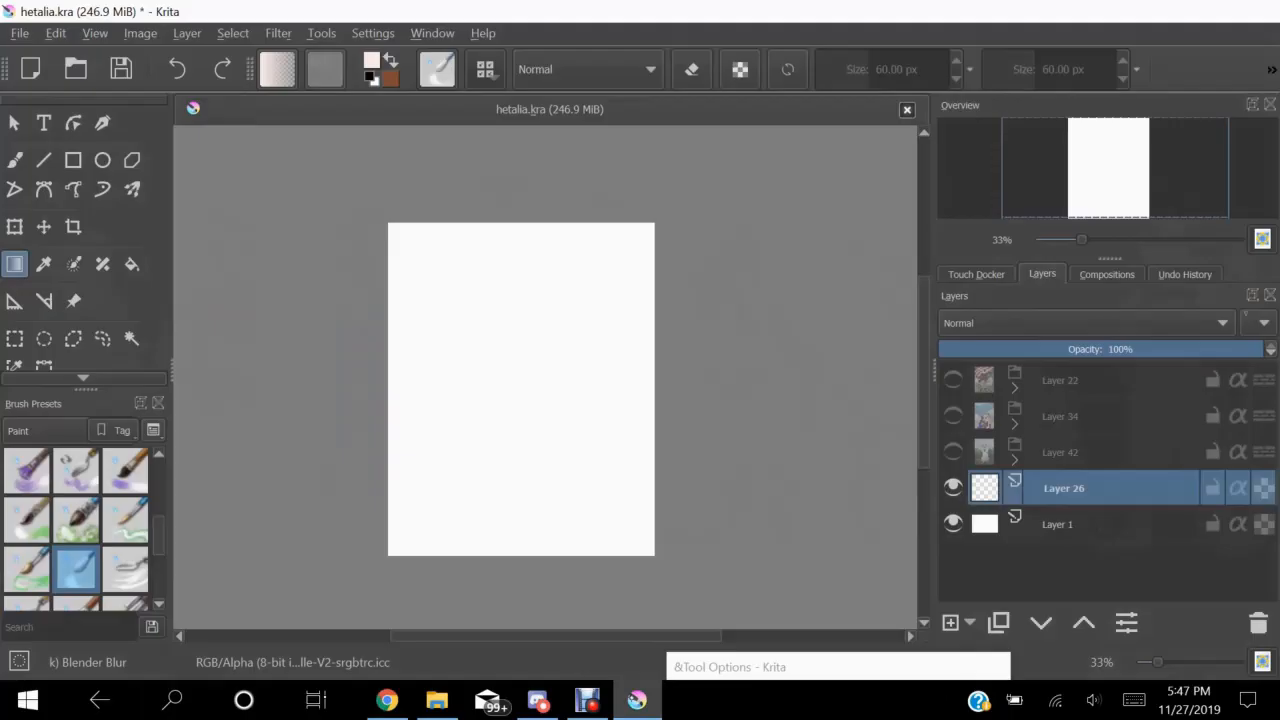
Step: Paint over the brown jacket and star patch on the bust, then select a side-panel control
left_click_drag(480, 300, 520, 550)
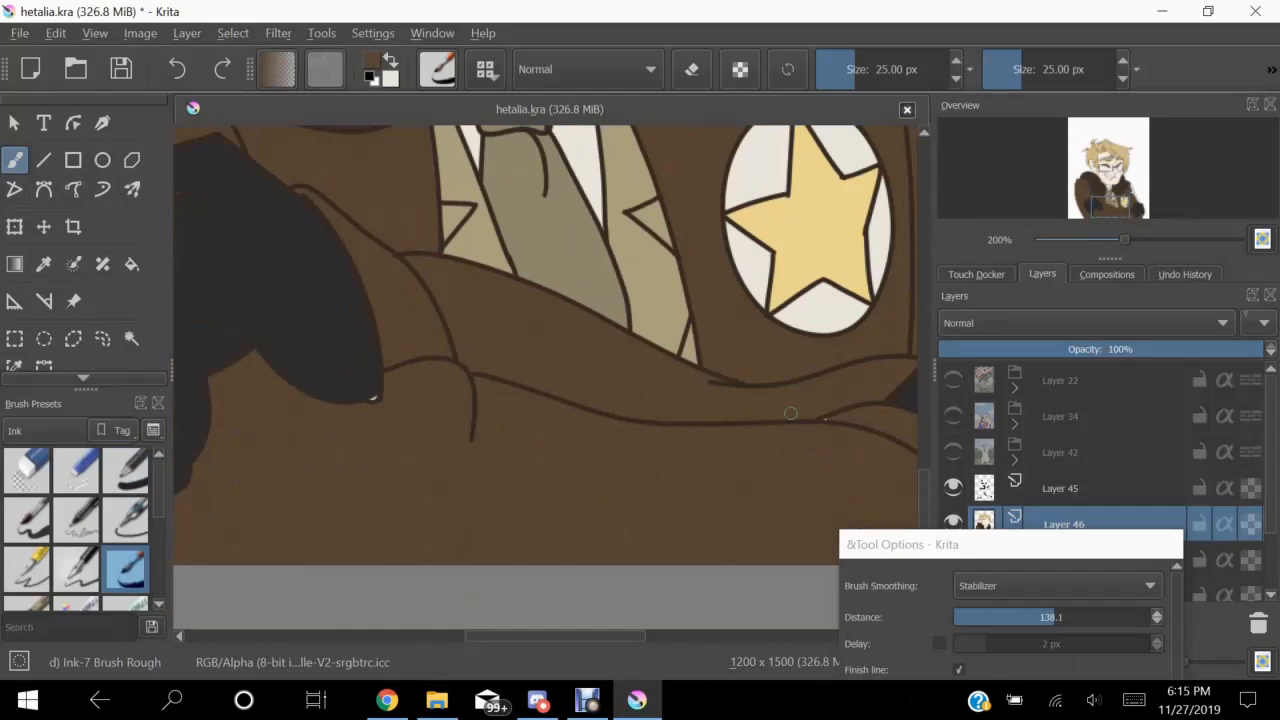
left_click(44, 264)
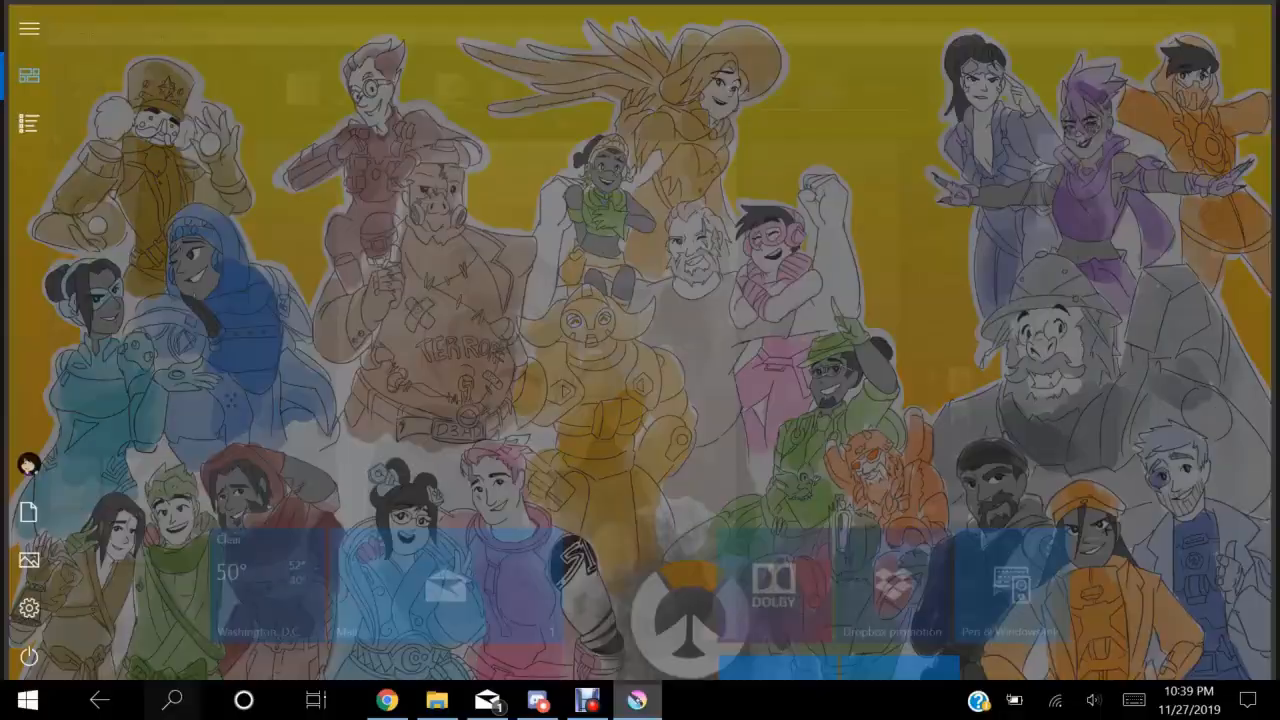
Step: Bring up the Windows Start screen from the taskbar Start button
left_click(637, 699)
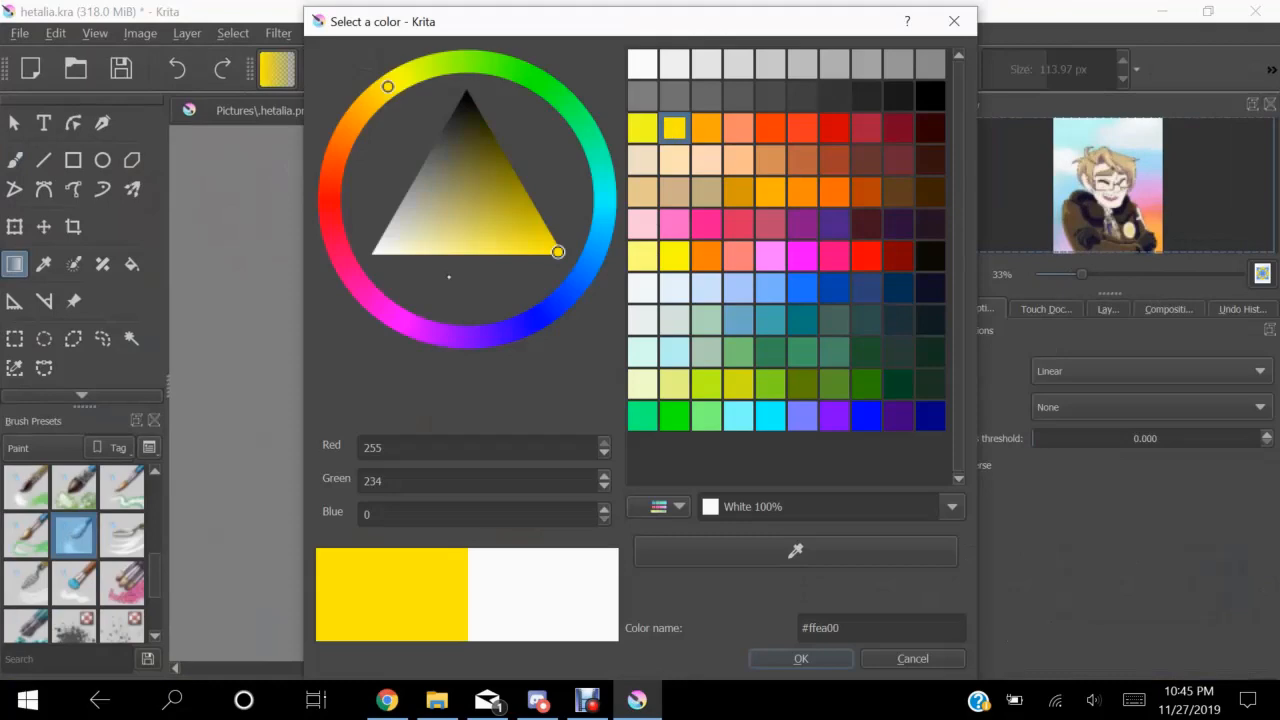
Step: Pick bright yellow #ffea00 as the foreground colour for the gradient sky
left_click(800, 658)
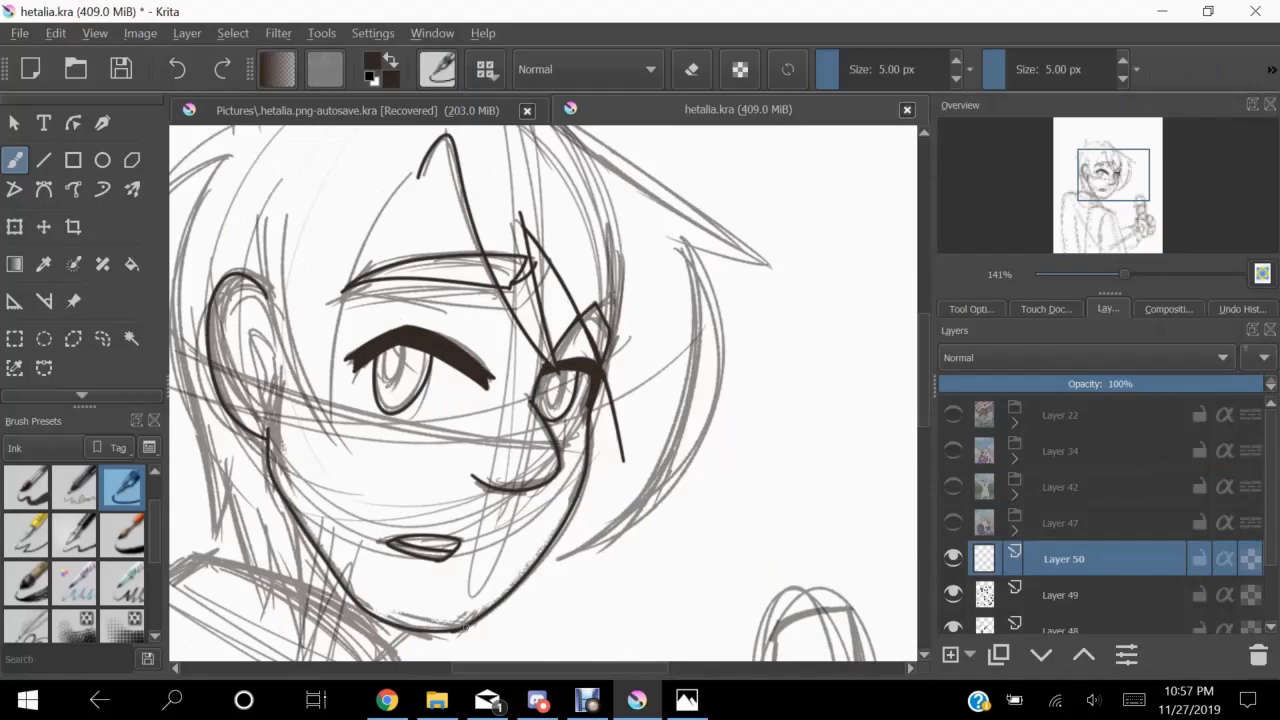
Step: Scroll the canvas toward the rough body sketch below the inked head
scroll("down", 3)
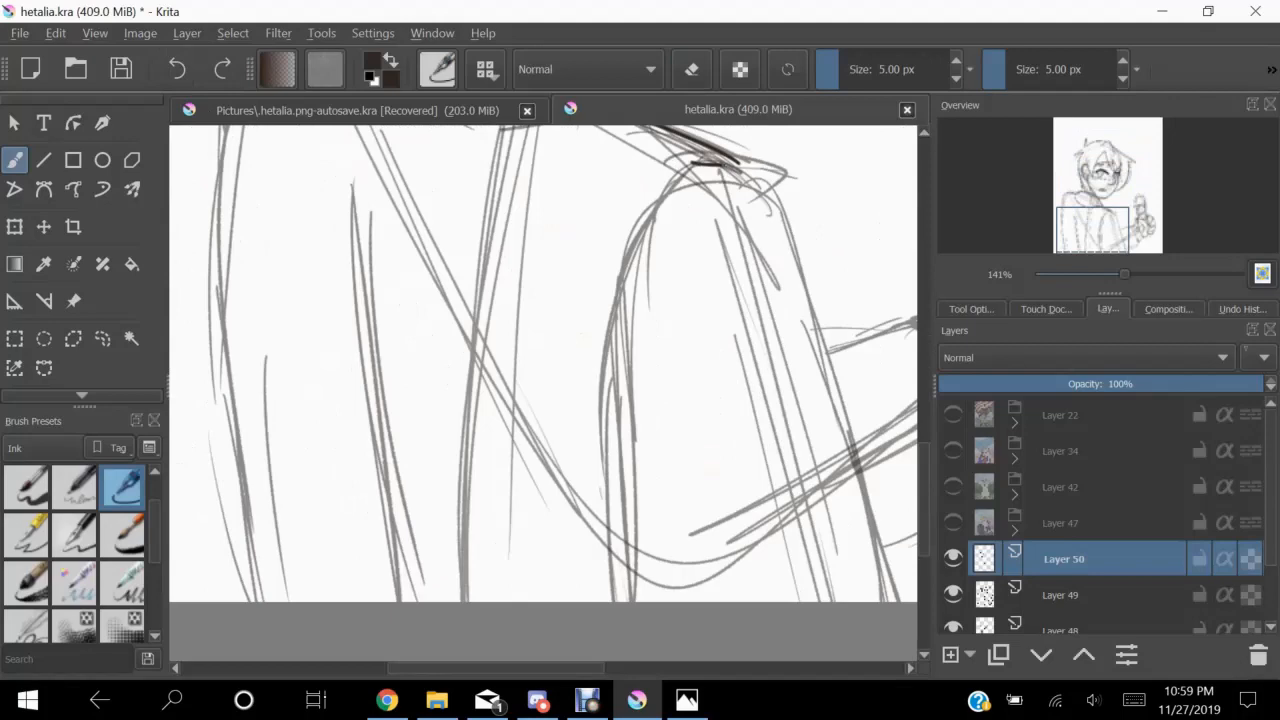